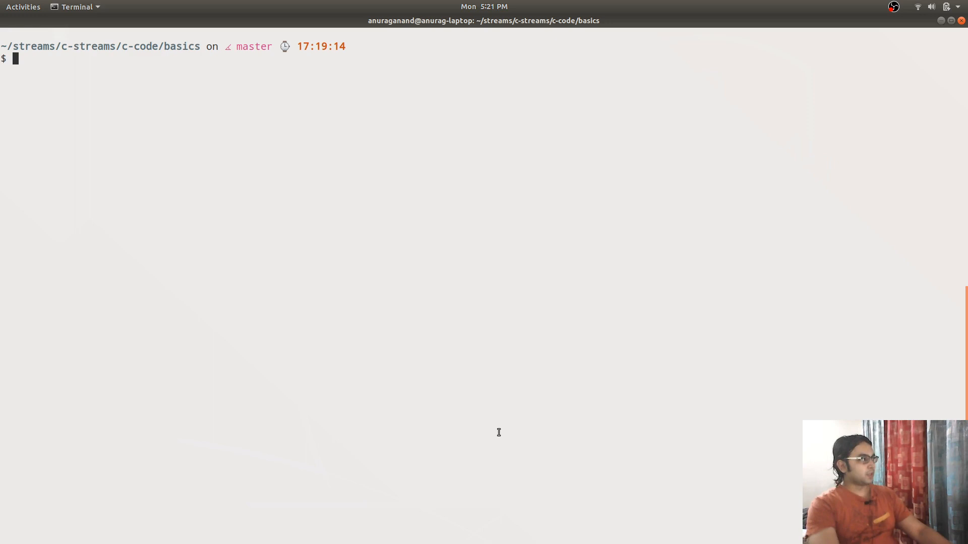
# Enter the command gvim CountChars.c & at the terminal prompt, not yet run
pyautogui.write('gvim')
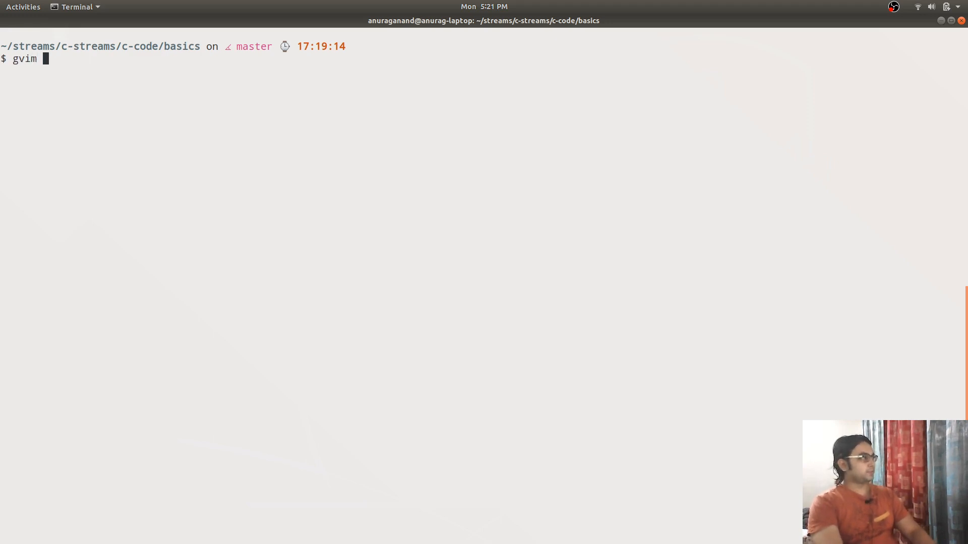
pyautogui.write('Countchar')
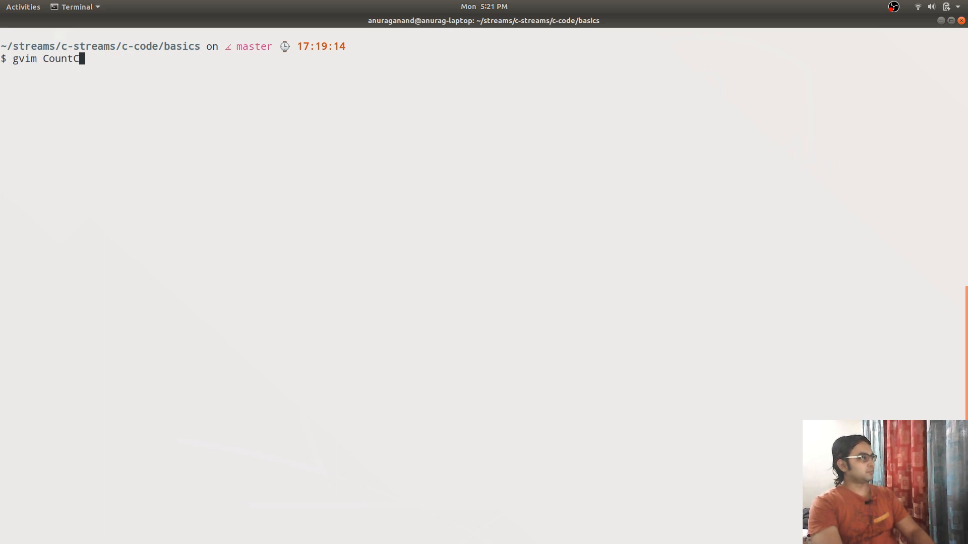
pyautogui.write('hars')
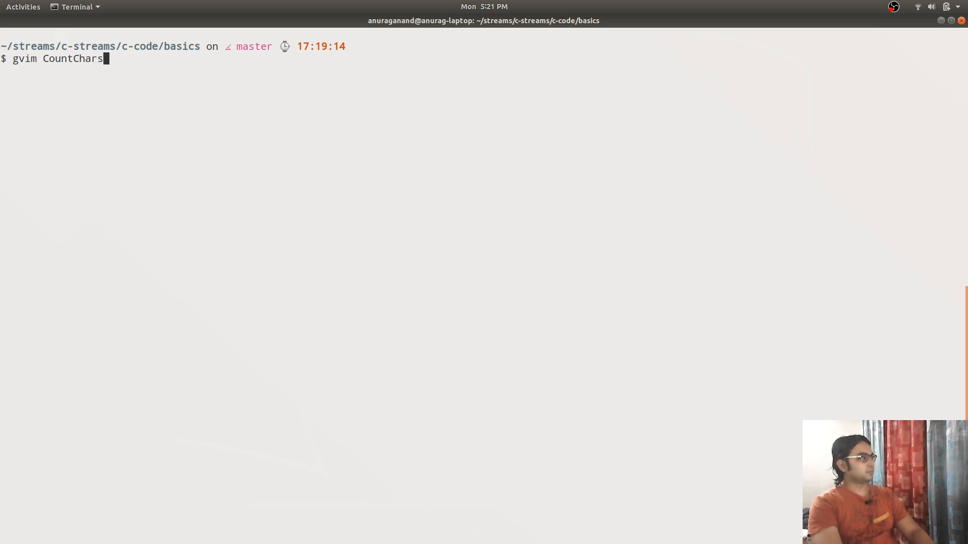
pyautogui.write('.c &')
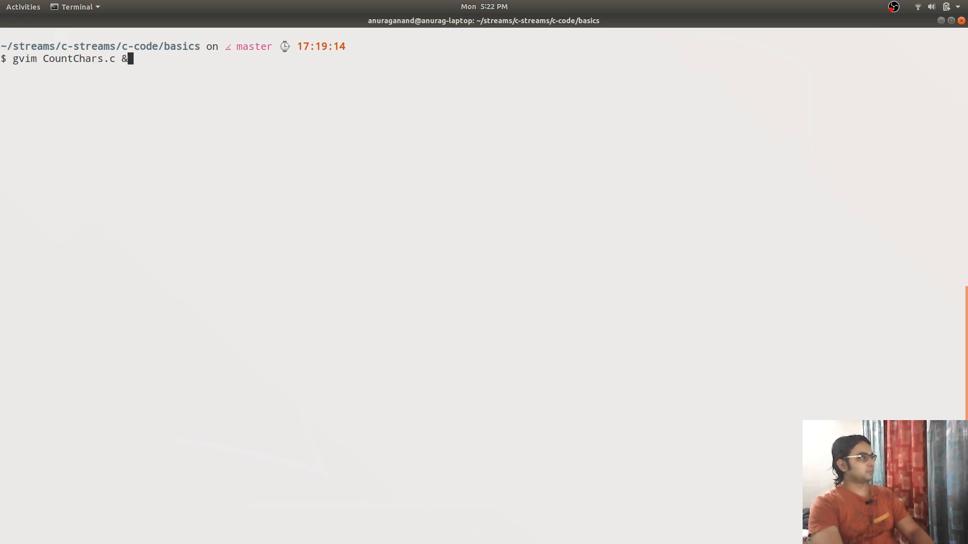
# Launch GVim and write #include<stdio.h> and the void main() { opening
pyautogui.press('Return')
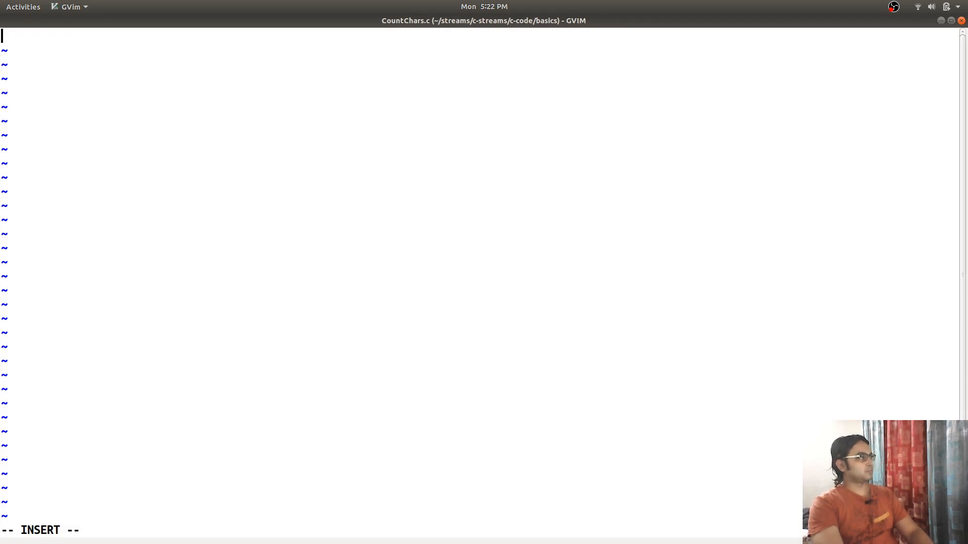
pyautogui.write('#include<')
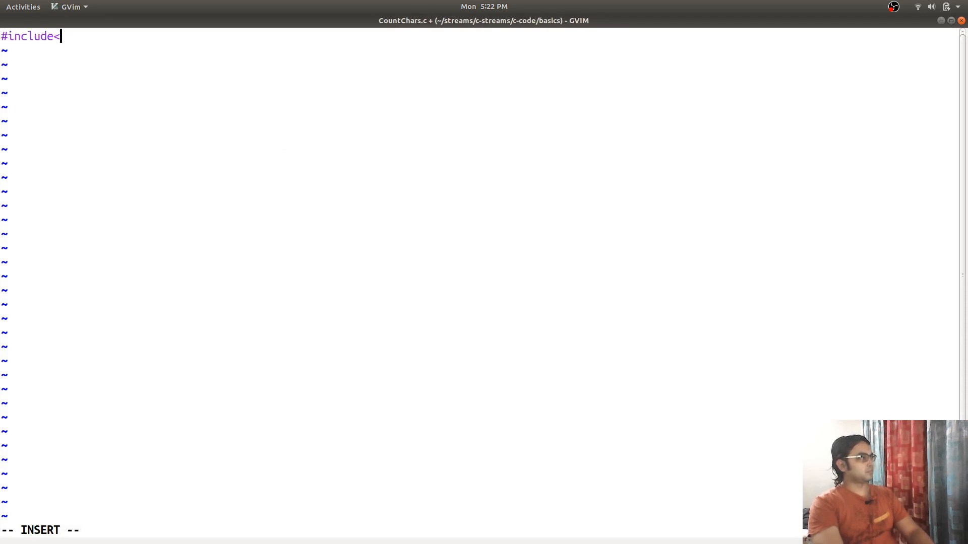
pyautogui.write('stdio.')
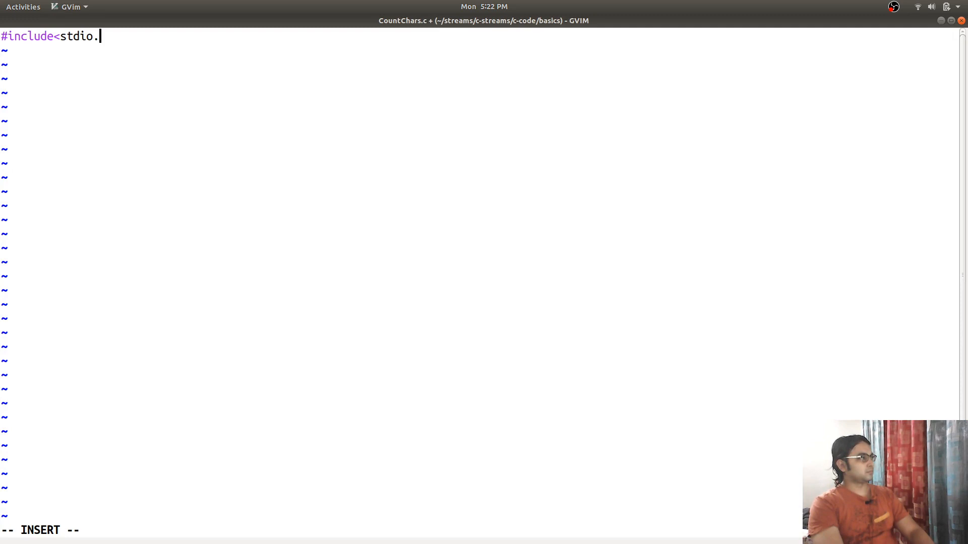
pyautogui.write('h>')
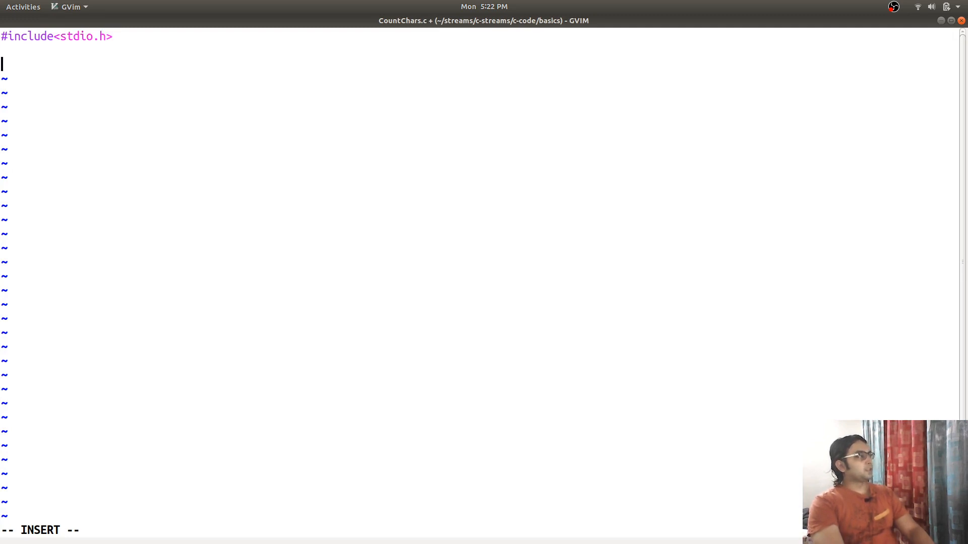
pyautogui.write('void main(')
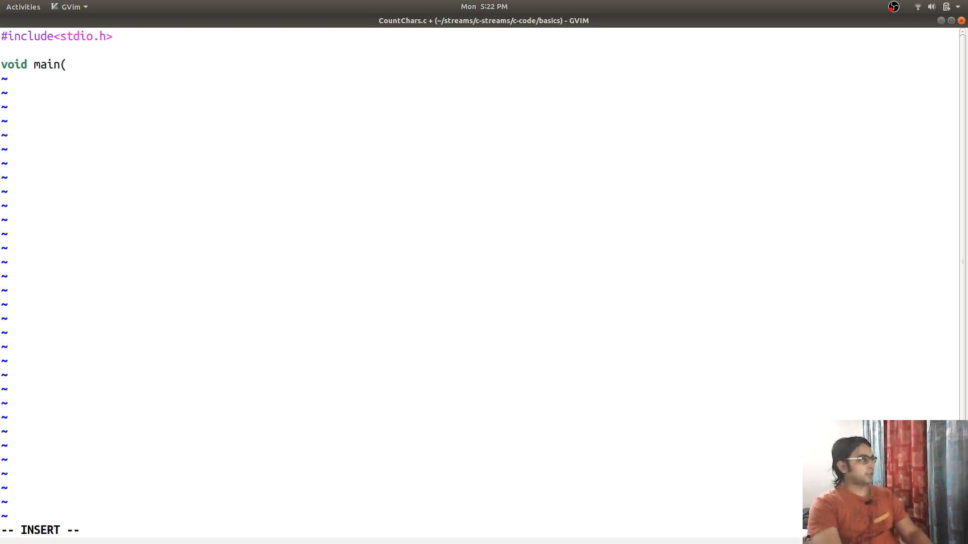
pyautogui.write(') {')
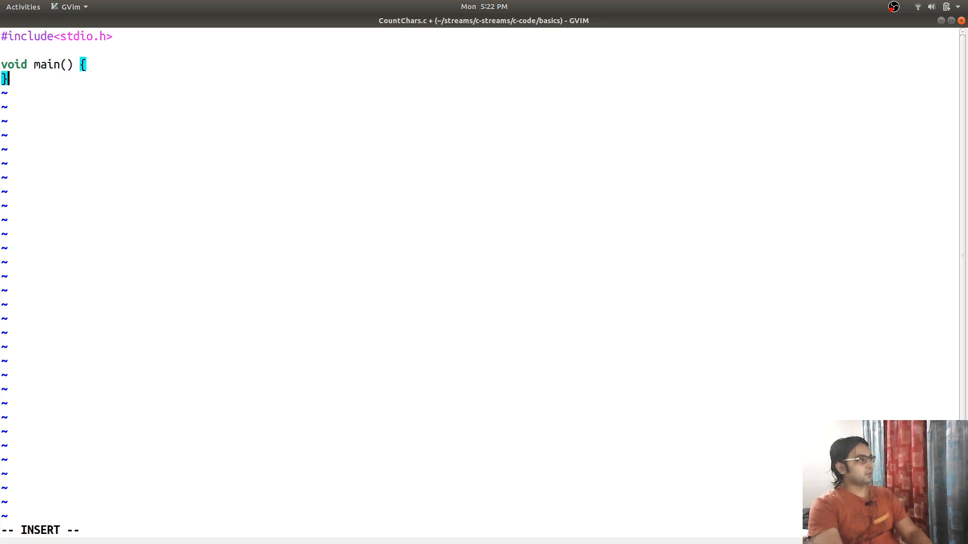
# Declare int wordCount = 0; and int charRead inside main
pyautogui.write('int')
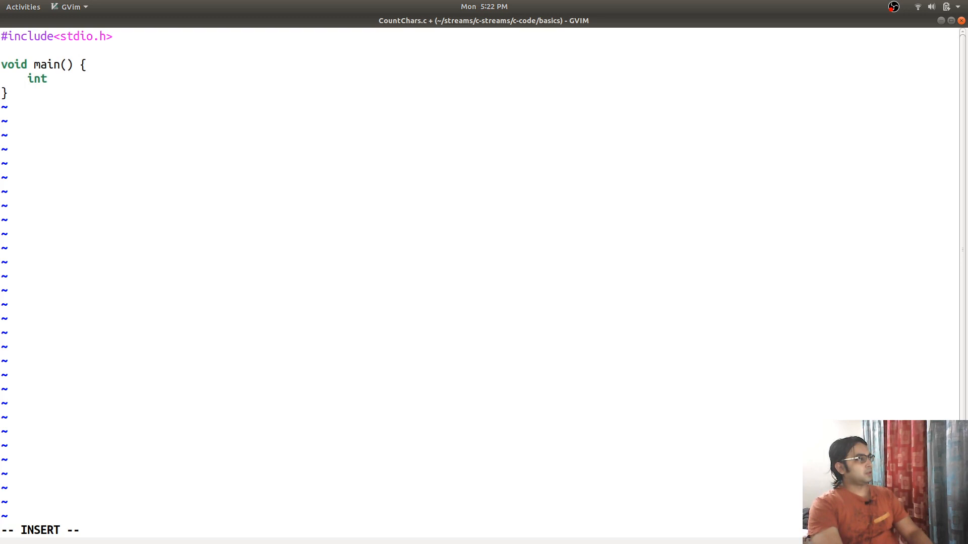
pyautogui.write('wordCount')
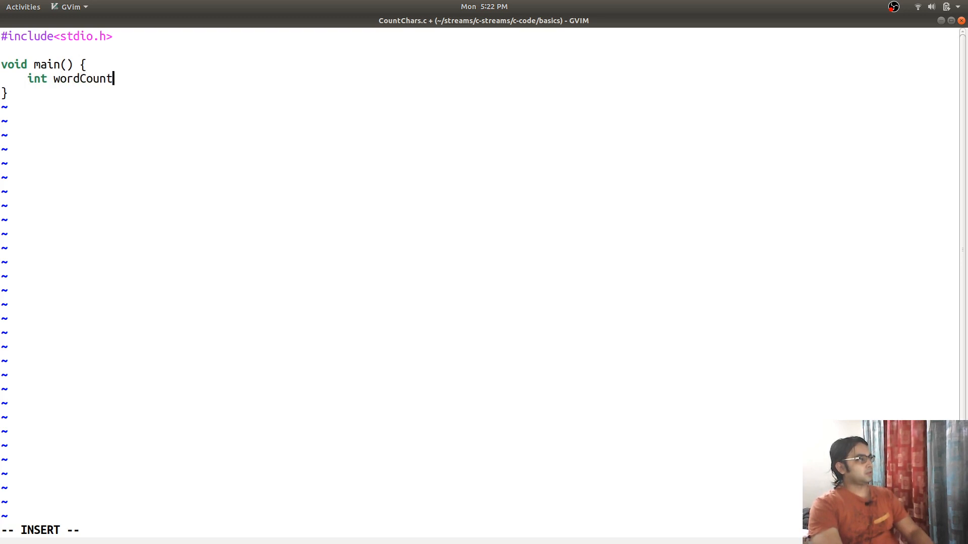
pyautogui.write('= 0;')
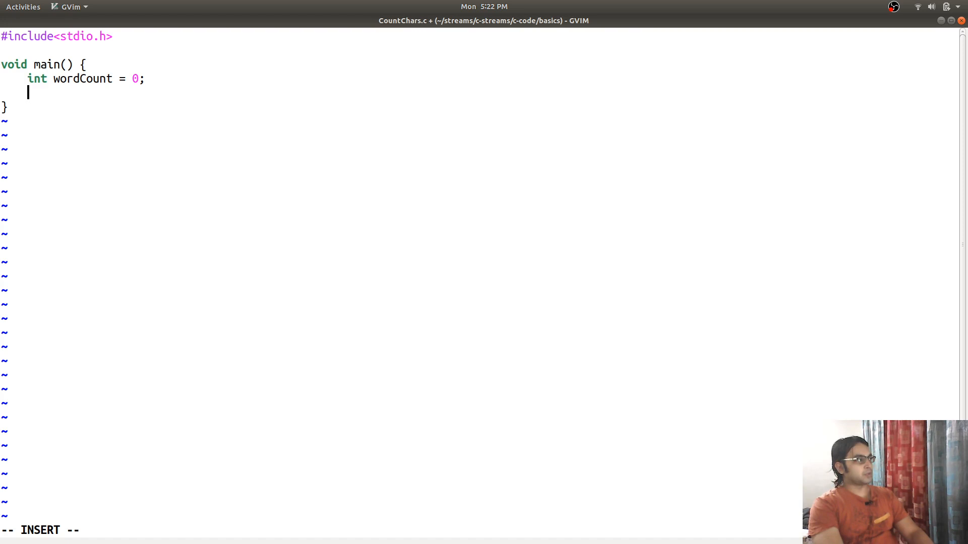
pyautogui.write('c')
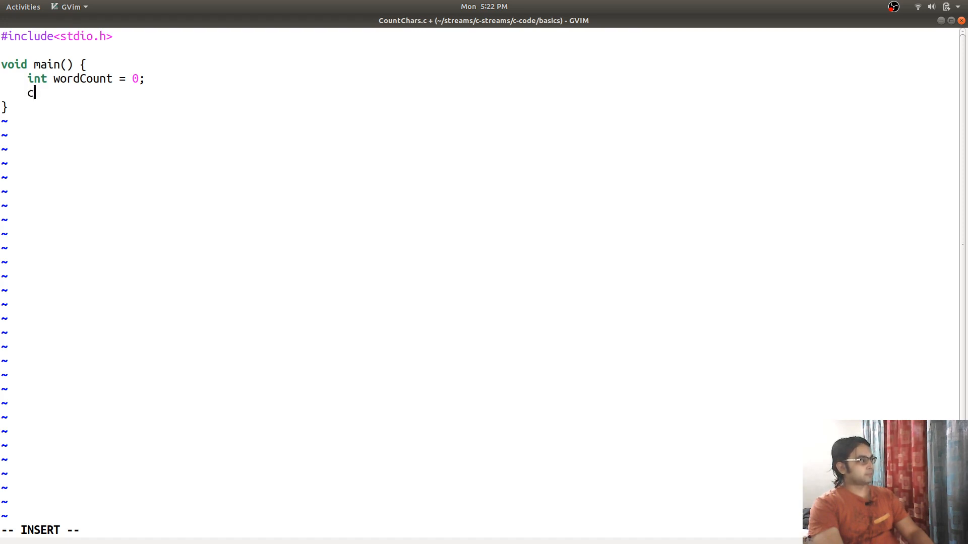
pyautogui.write('int')
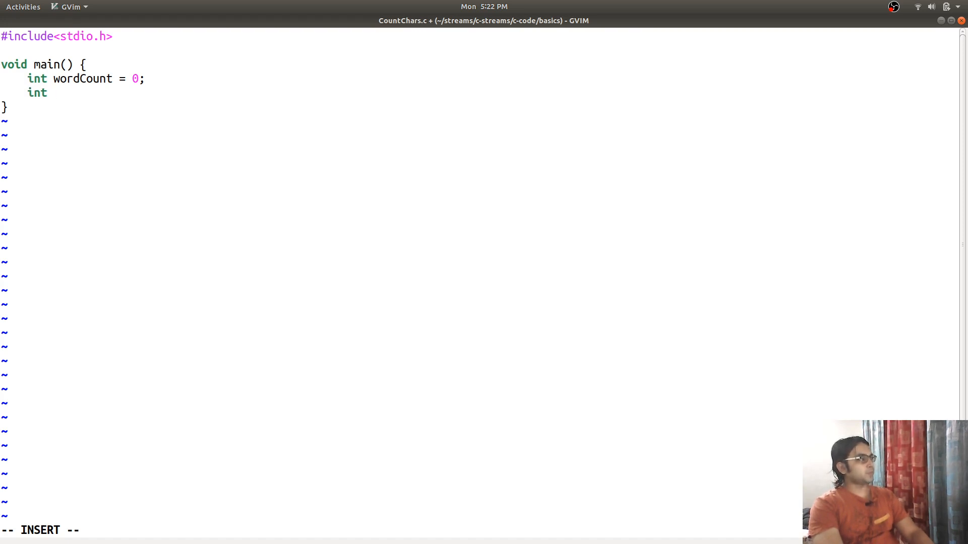
pyautogui.write('inu')
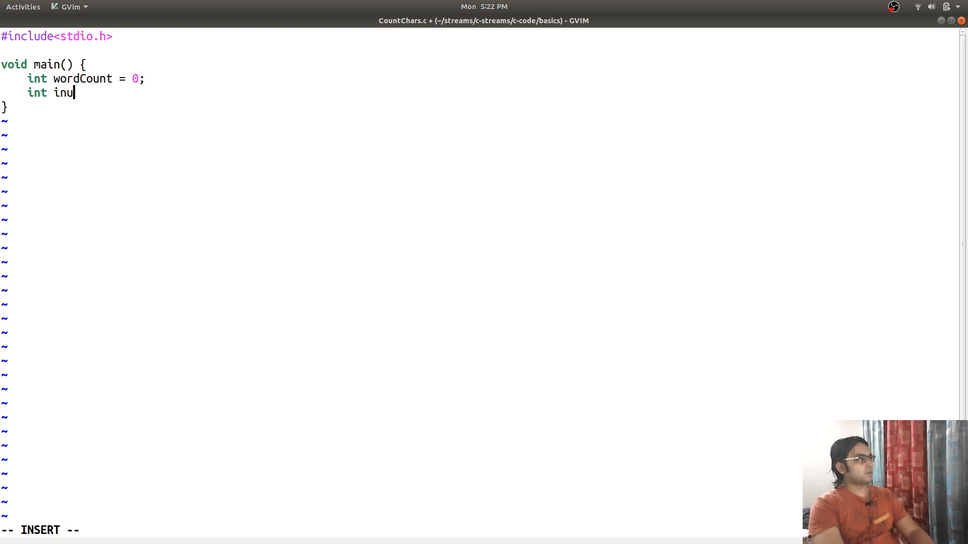
pyautogui.write('put')
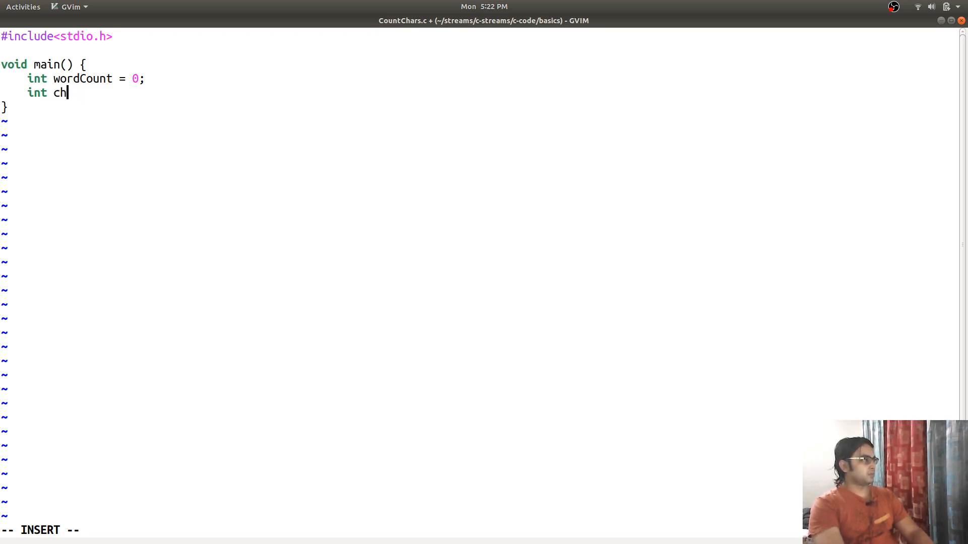
pyautogui.write('arRead;')
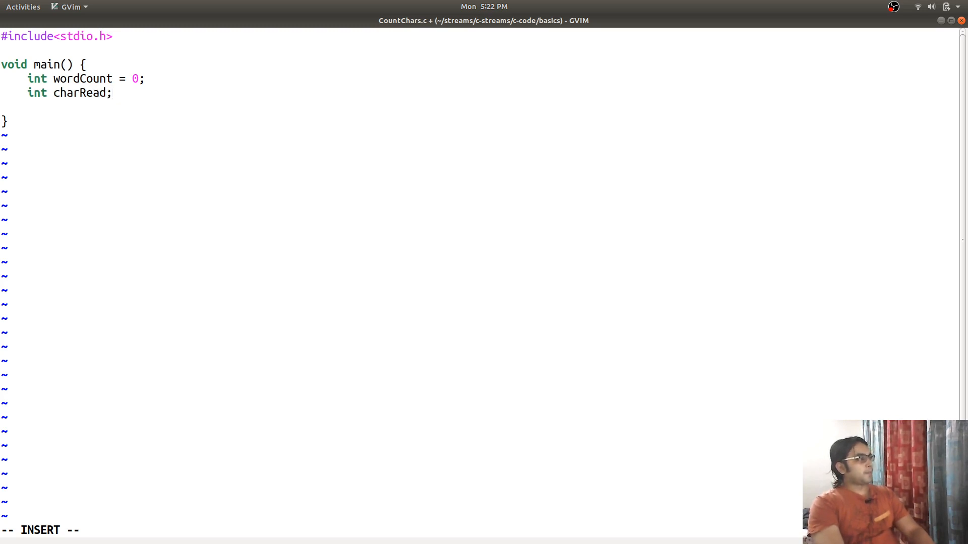
pyautogui.press('Return')
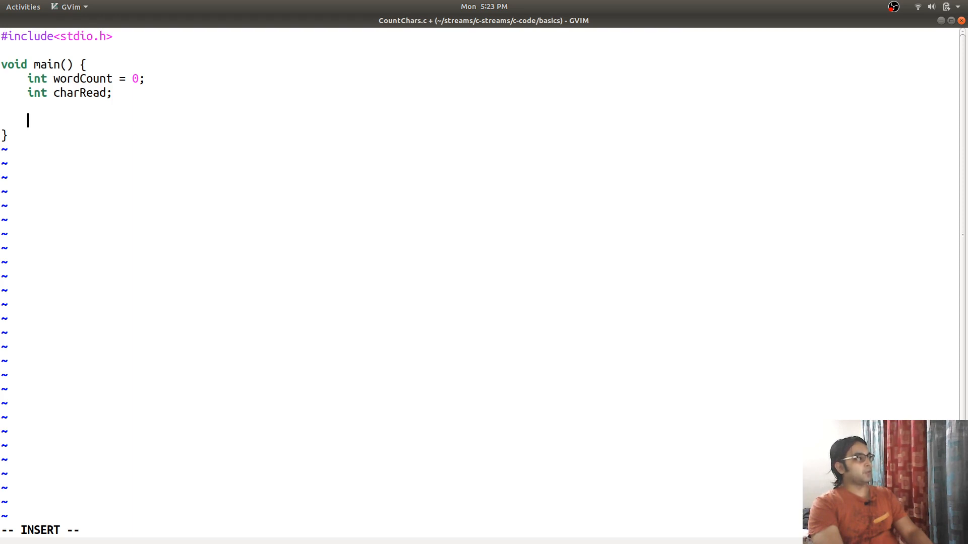
# Write while((charRead = getchar()) != EOF) ++wordCount;, correcting the counter-name typo
pyautogui.write('while(')
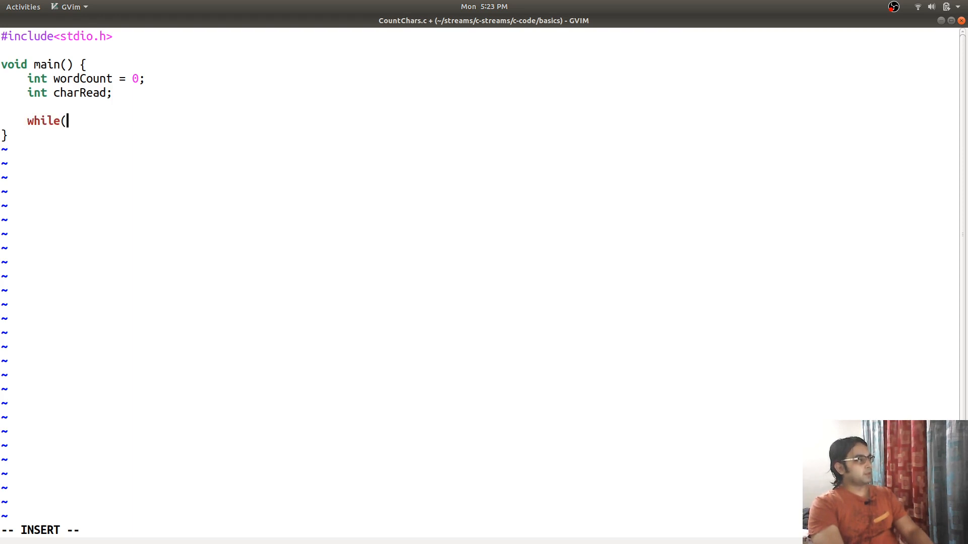
pyautogui.write('(charRead')
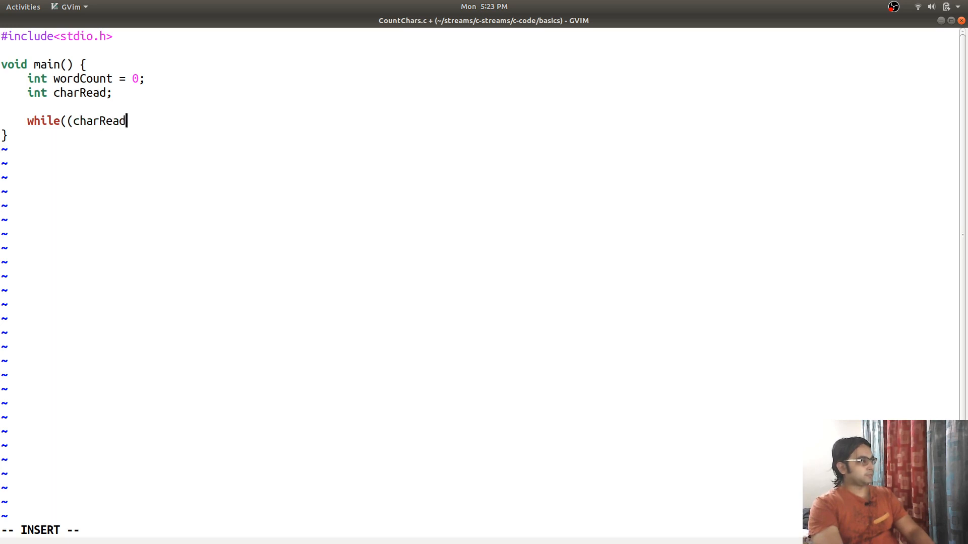
pyautogui.write('= getC')
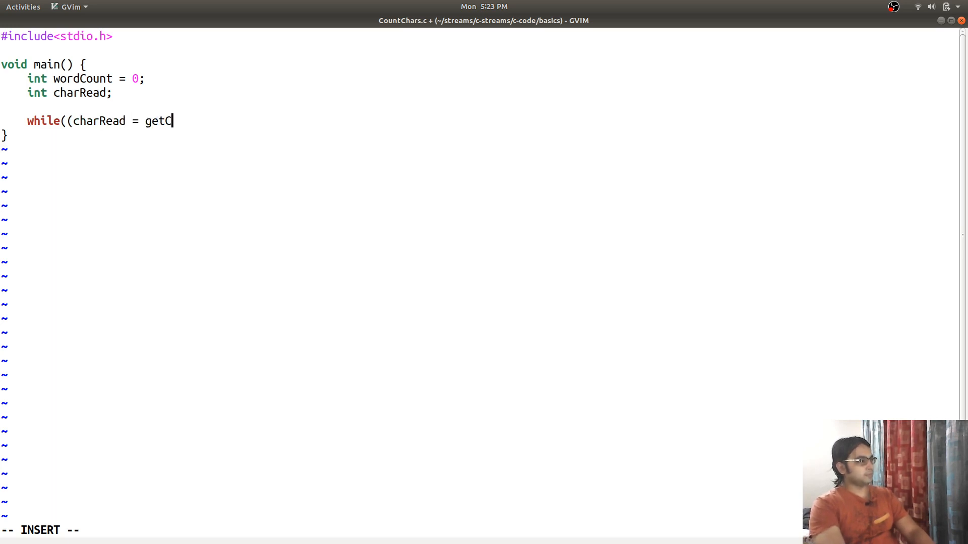
pyautogui.write('har()')
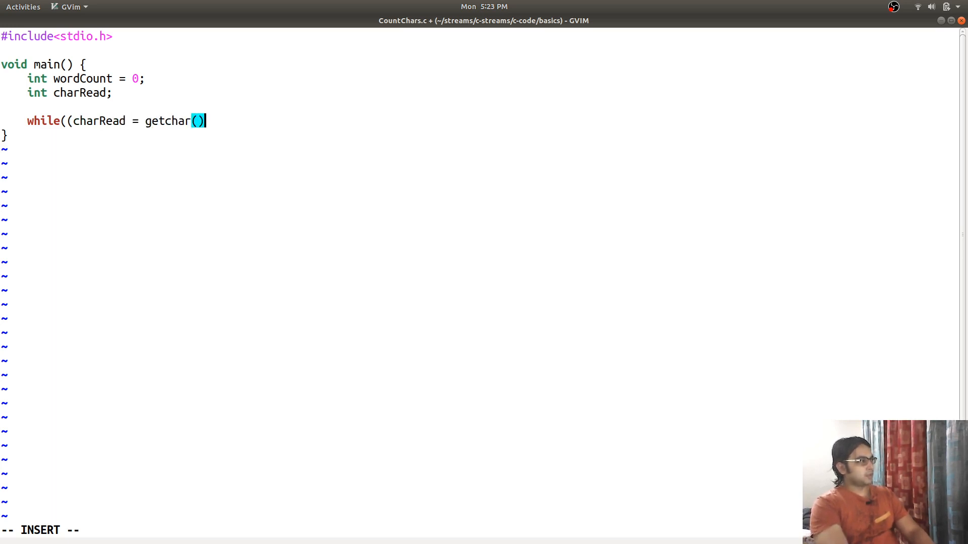
pyautogui.write(') != E')
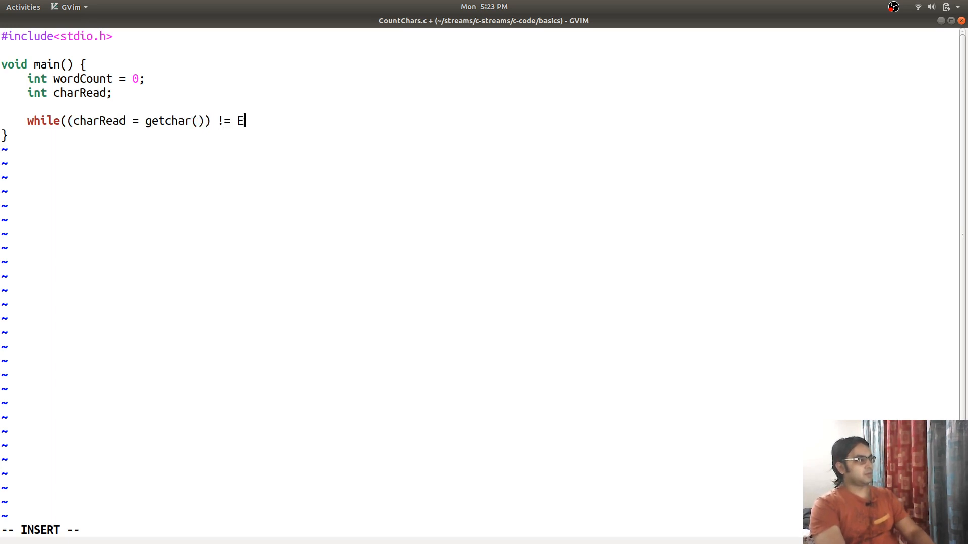
pyautogui.write('OF)')
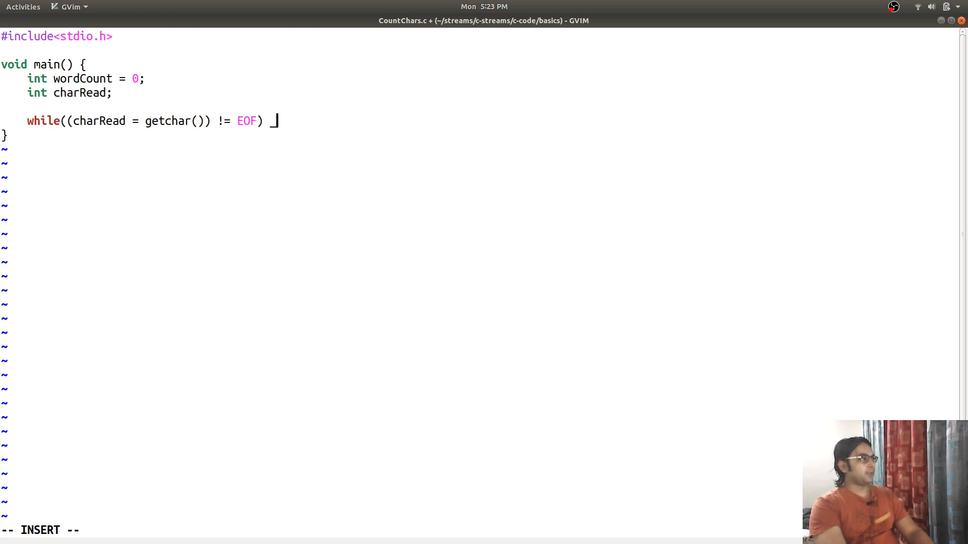
pyautogui.write('++')
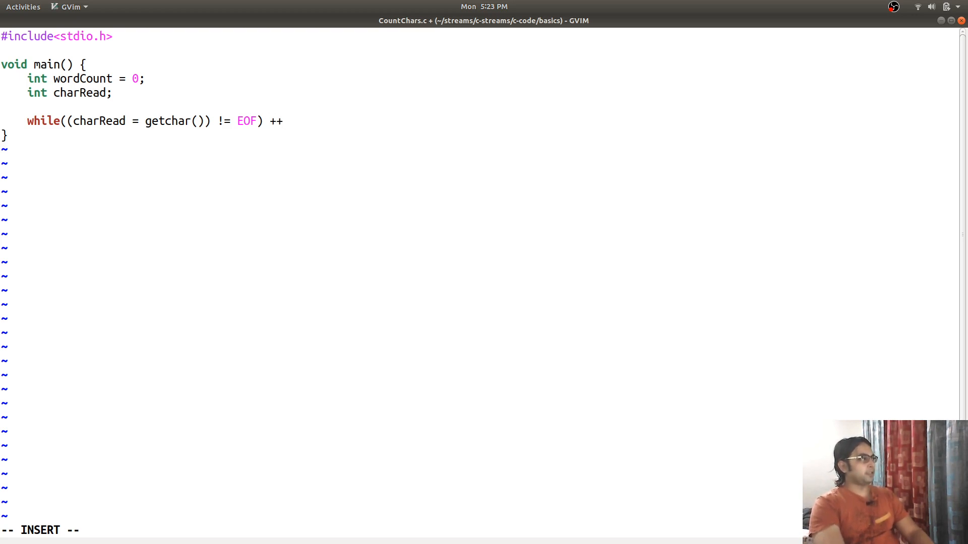
pyautogui.write('wordco')
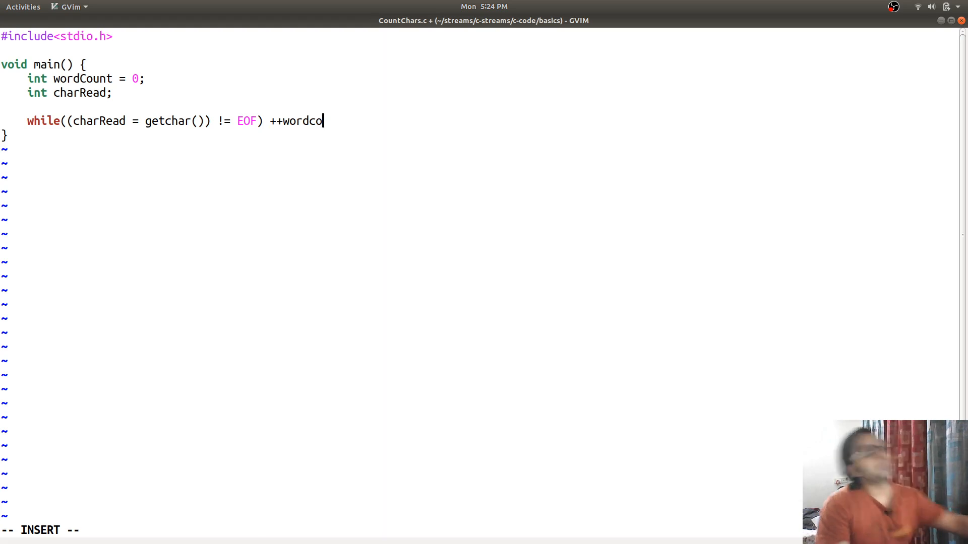
pyautogui.press('BackSpace')
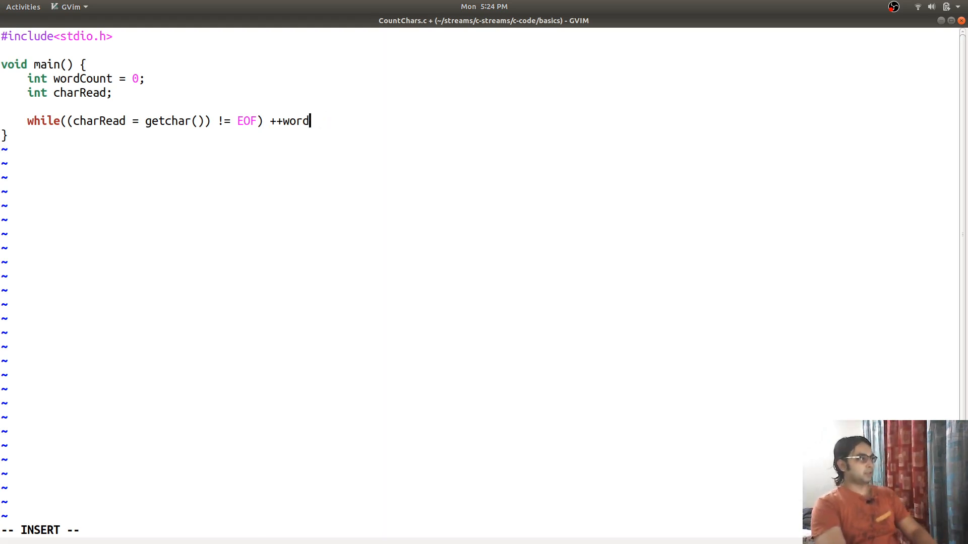
pyautogui.write('Count;')
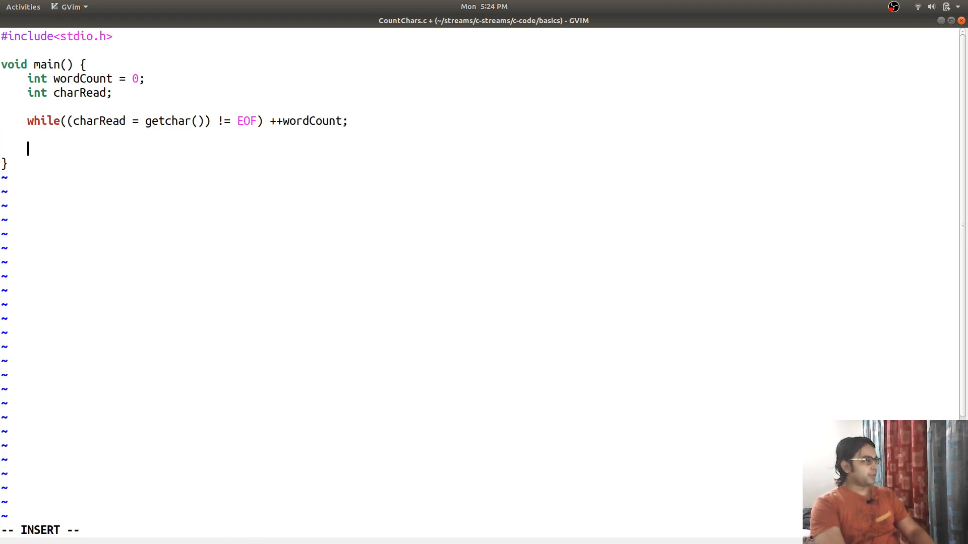
# Add printf("Total Characters = %d.\n", wordCount); as the last line of main
pyautogui.write('p')
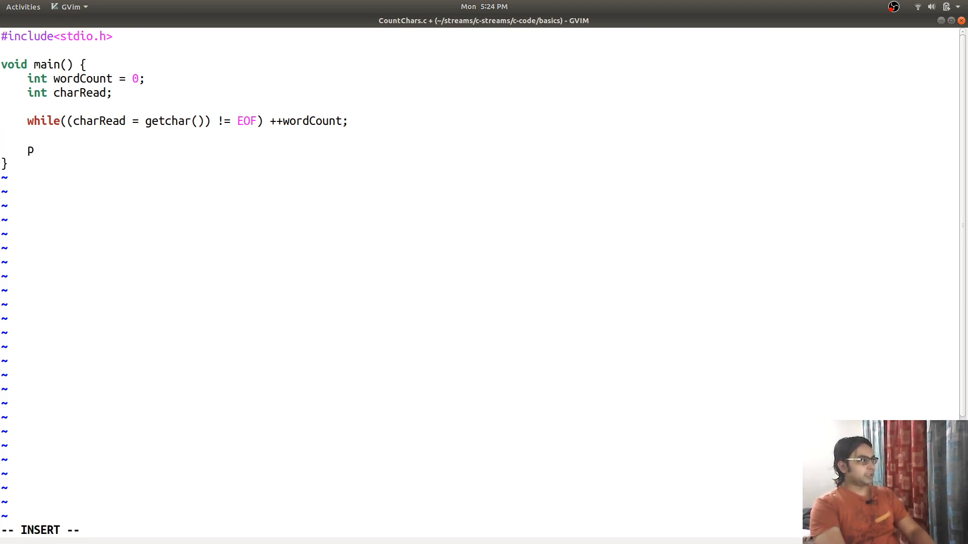
pyautogui.write('ritf(')
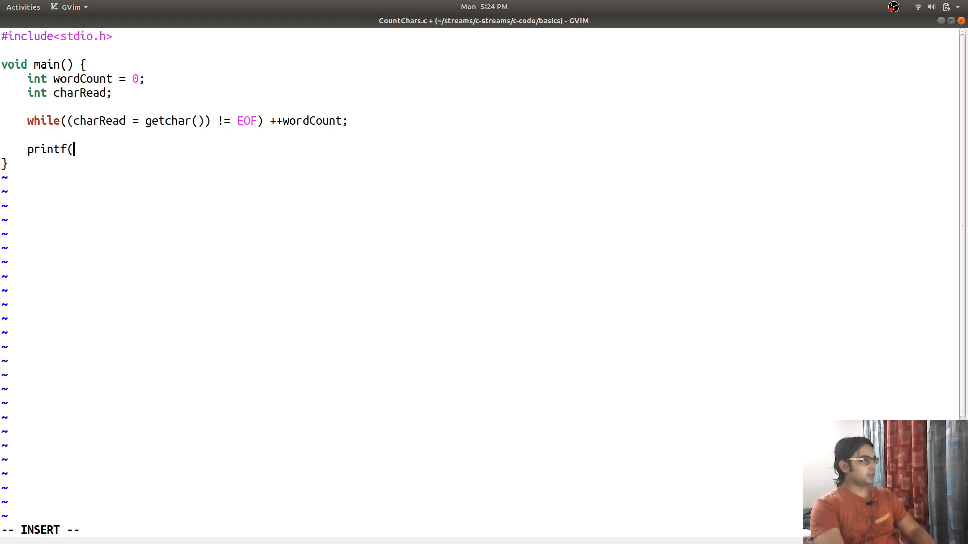
pyautogui.write('"')
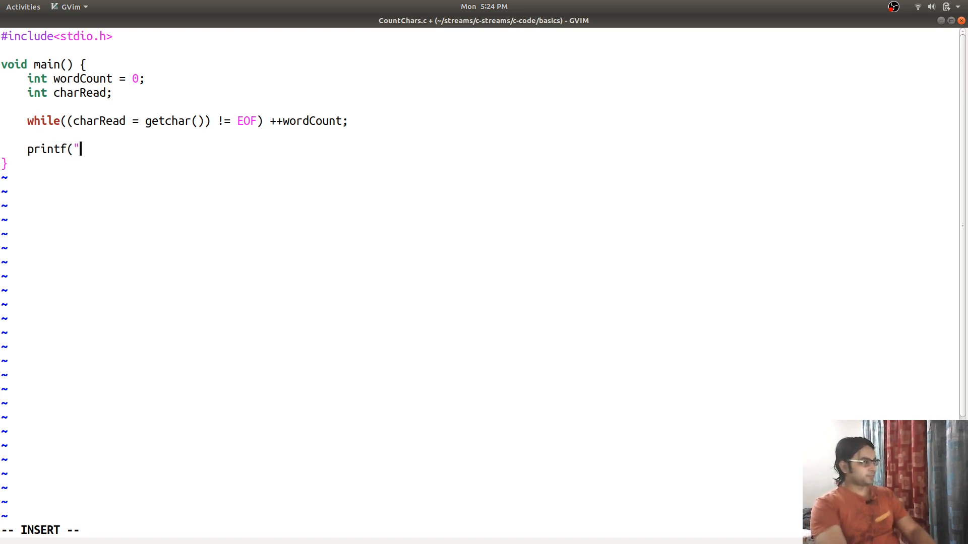
pyautogui.write('Total')
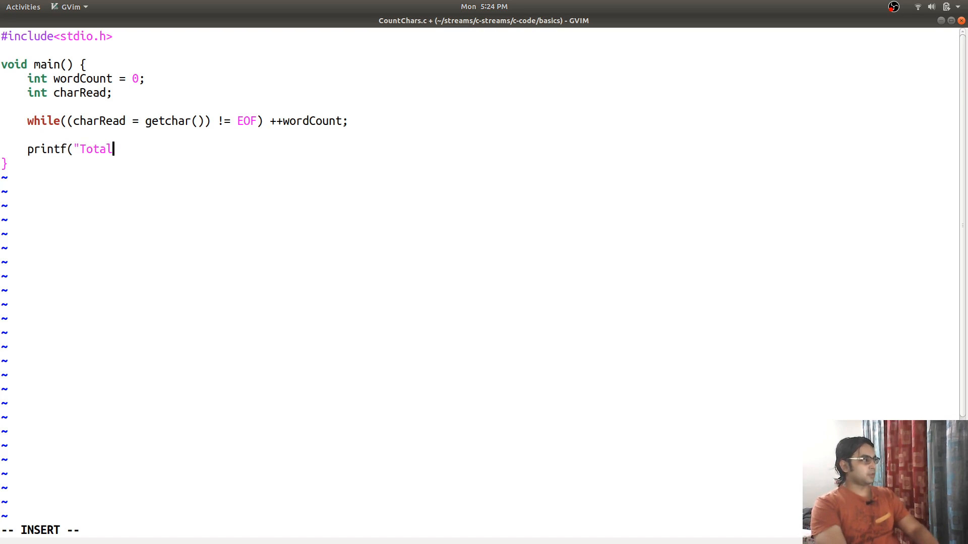
pyautogui.write('Charact')
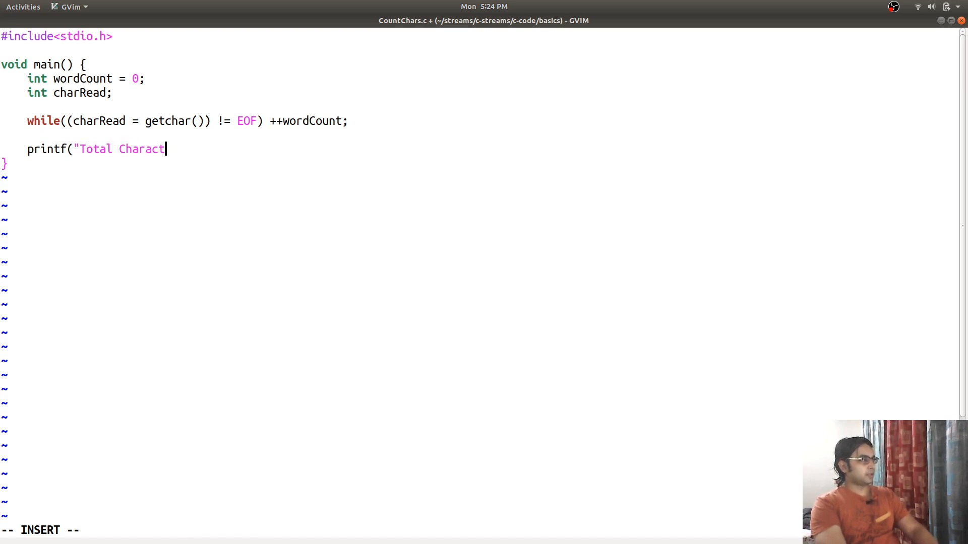
pyautogui.write('ers =')
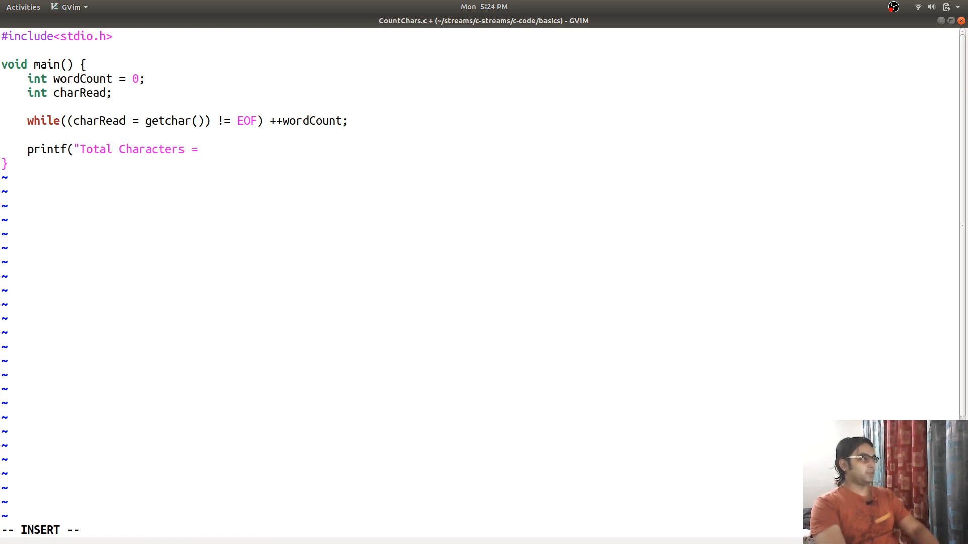
pyautogui.write('%d')
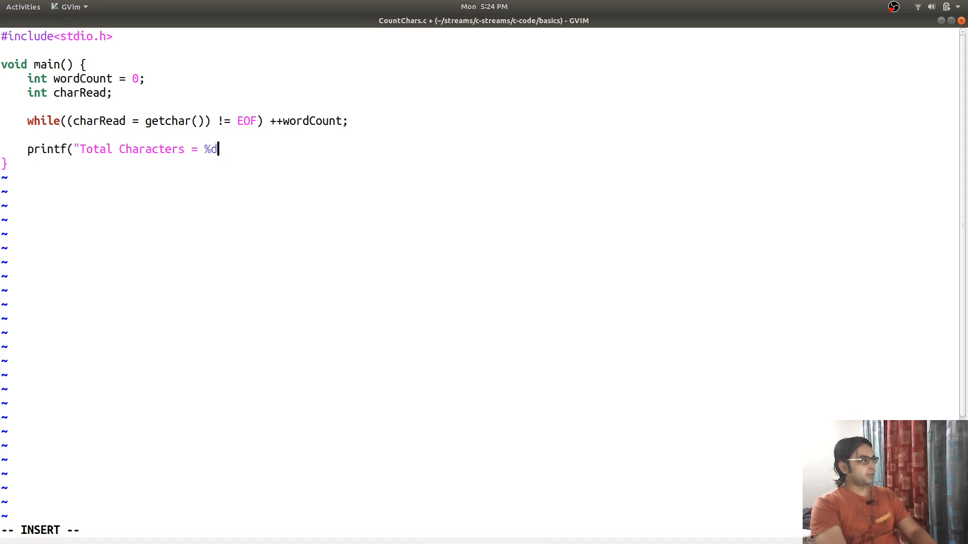
pyautogui.write('\\')
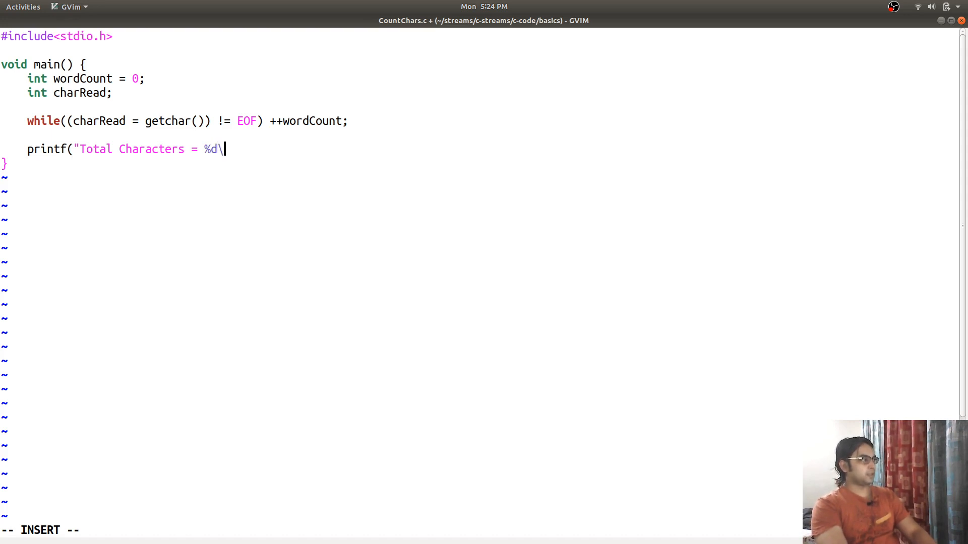
pyautogui.write('.')
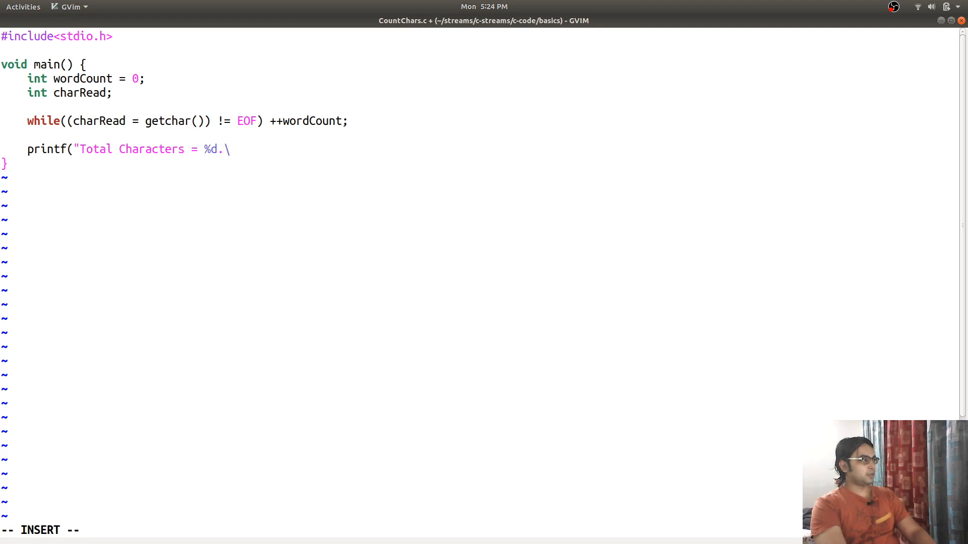
pyautogui.write('n')
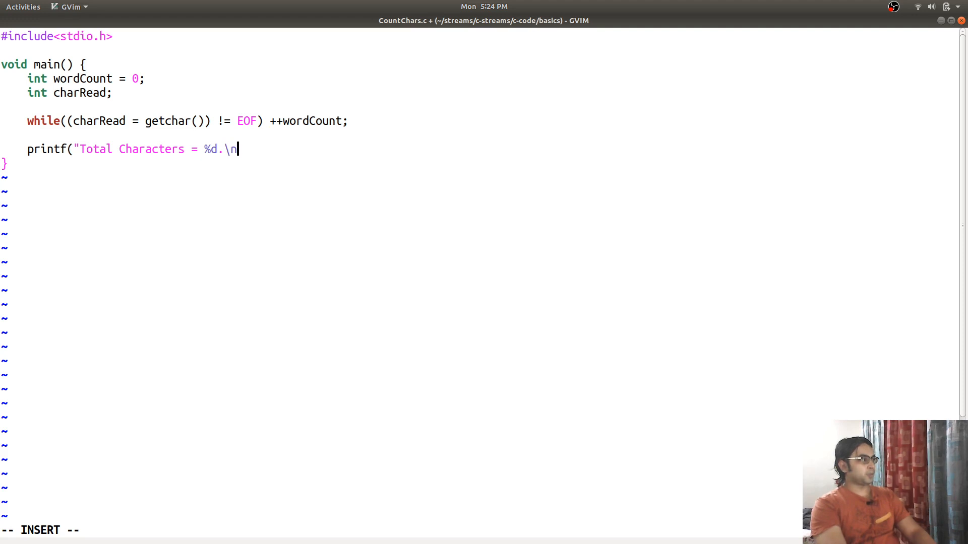
pyautogui.write('",')
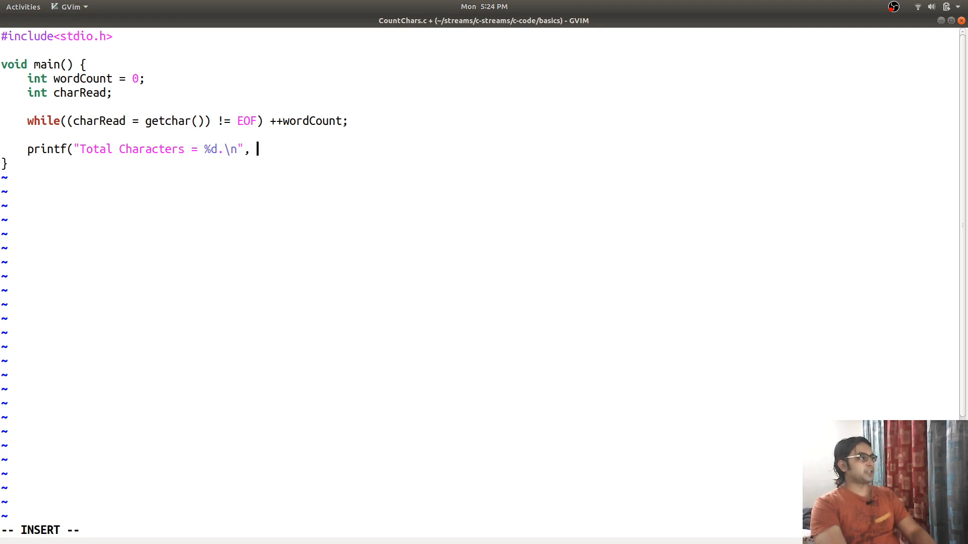
pyautogui.write('word')
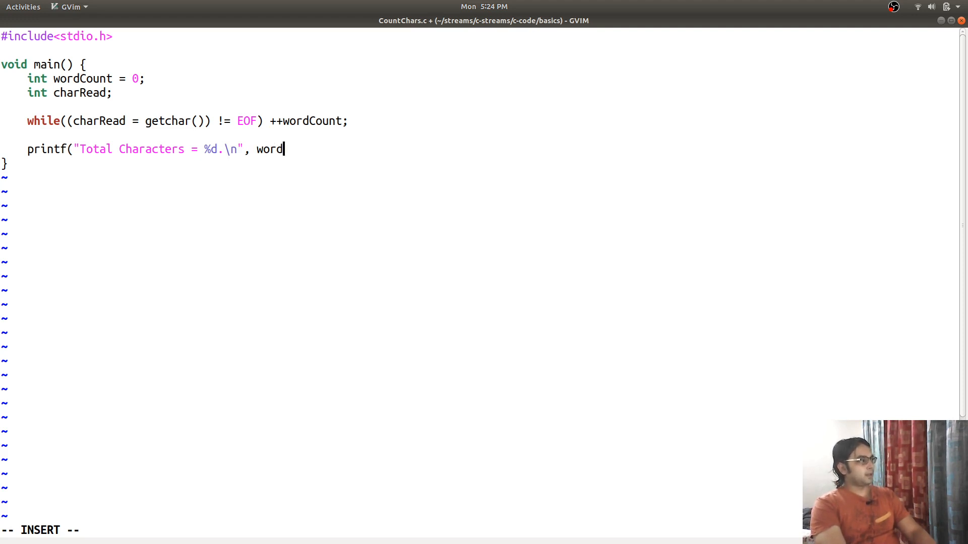
pyautogui.write('Count);')
pyautogui.write('g')
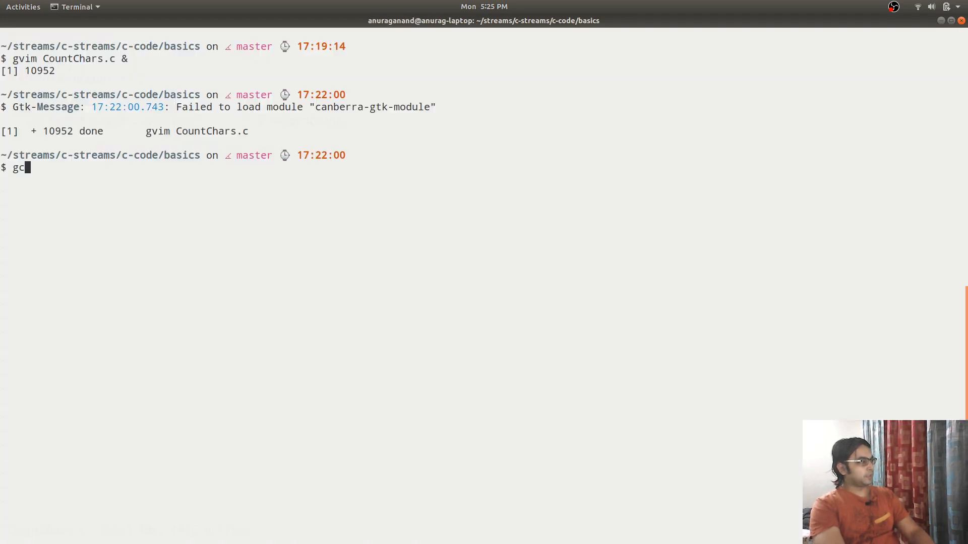
# Run gcc CountChars.c -o CountChars to build the executable
pyautogui.write('c CountChars.c')
pyautogui.write('gcc c')
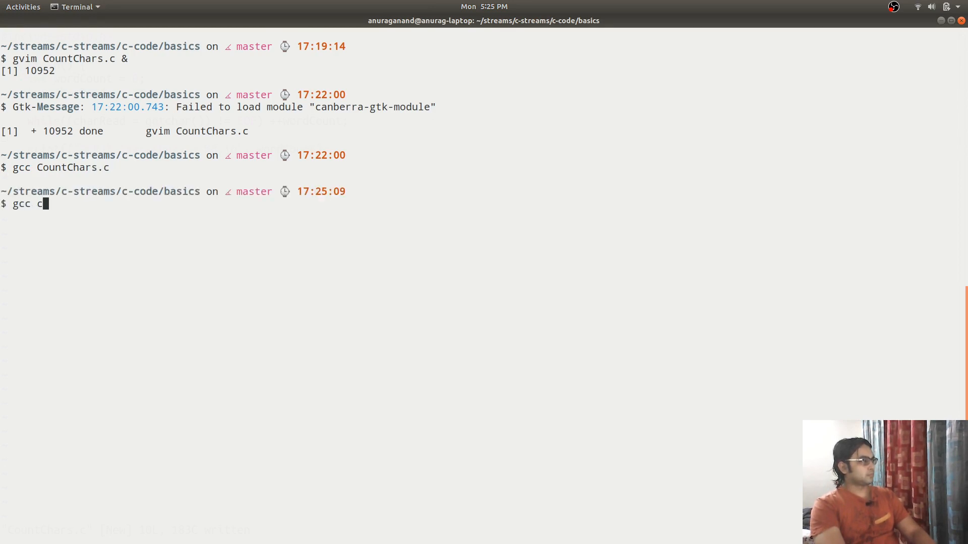
pyautogui.write('ount')
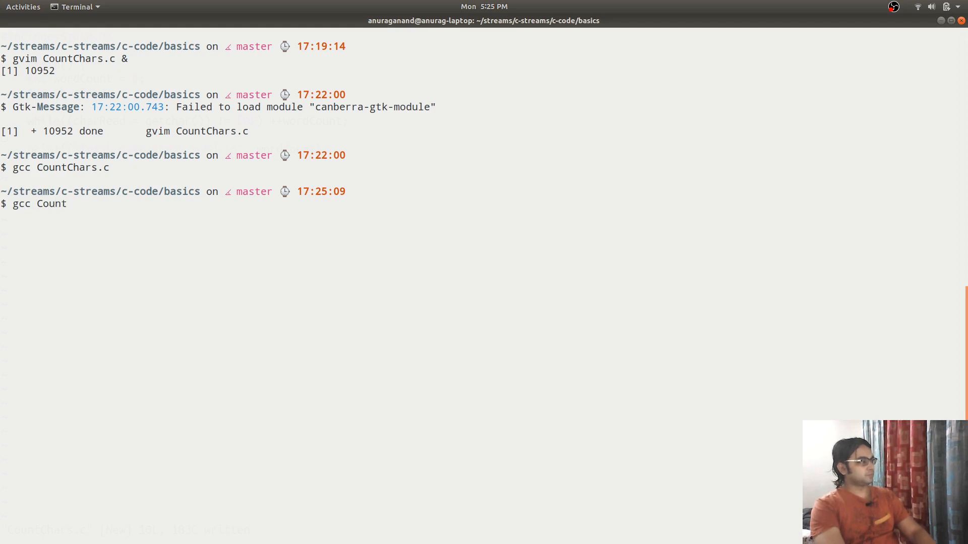
pyautogui.write('Char')
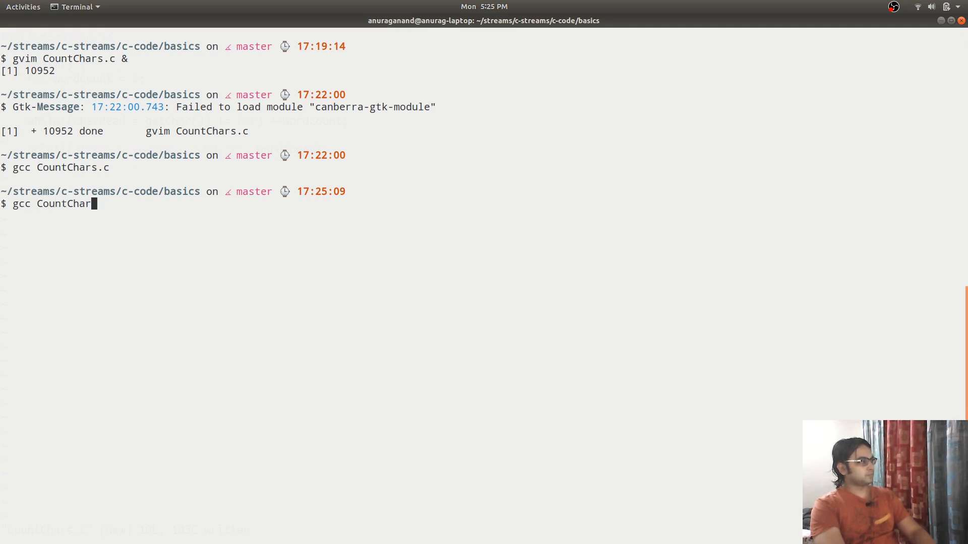
pyautogui.write('s.c -')
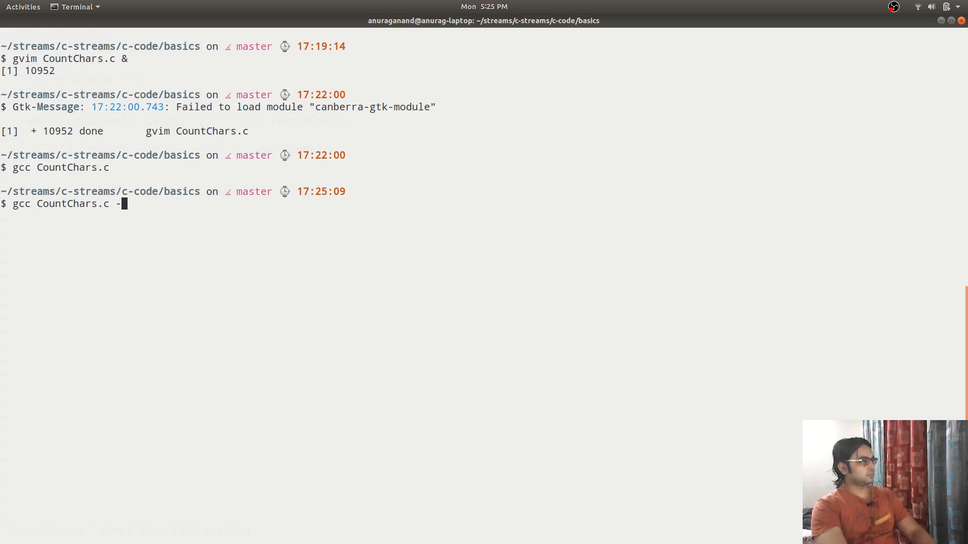
pyautogui.write('o Count')
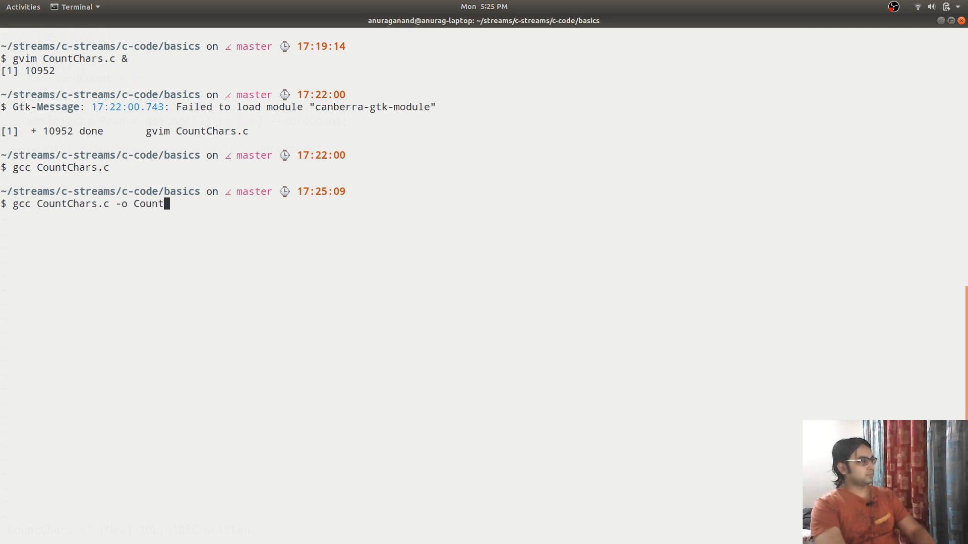
pyautogui.press('Return')
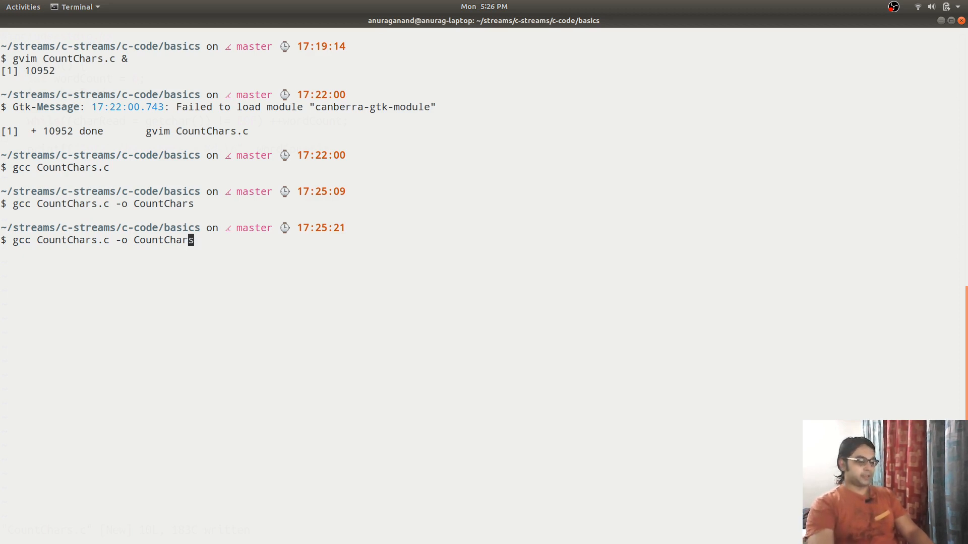
# List the folder to confirm CountChars exists and start ./CountChars < CountChars.c
pyautogui.press('Return')
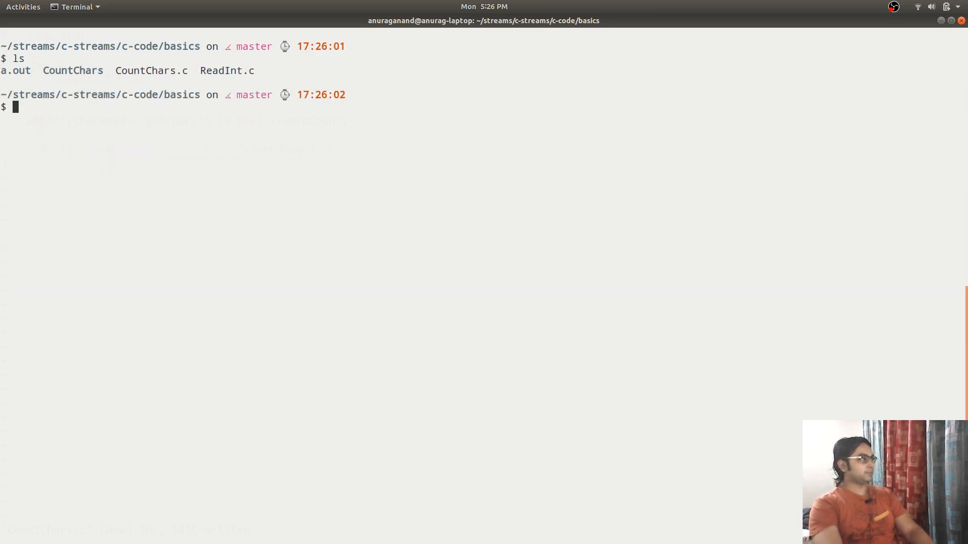
pyautogui.write('./C')
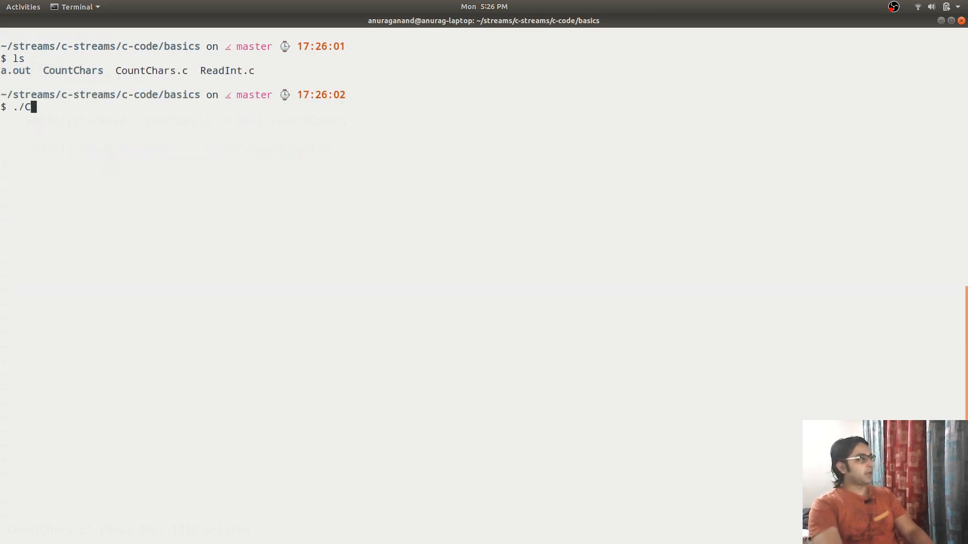
pyautogui.write('ountChars <')
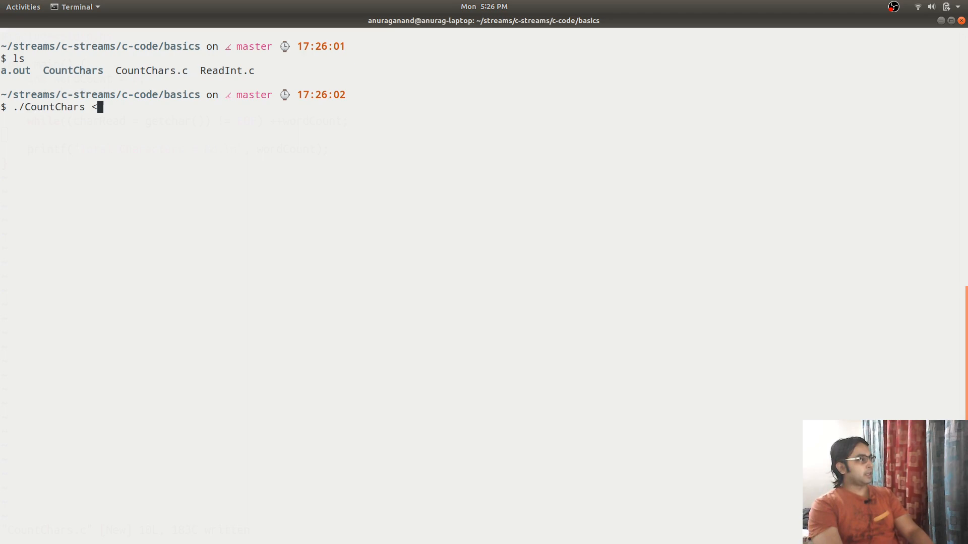
pyautogui.write('Count')
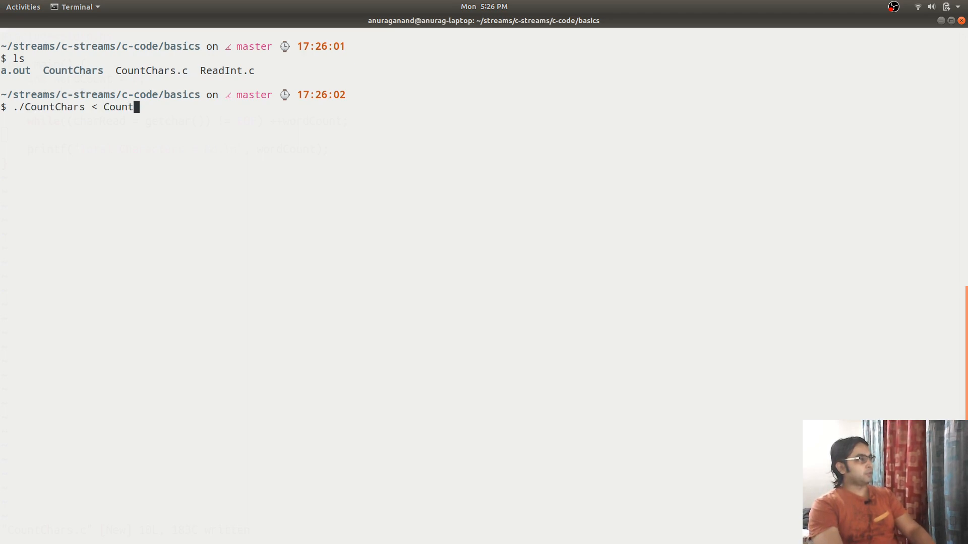
pyautogui.write('Chars.')
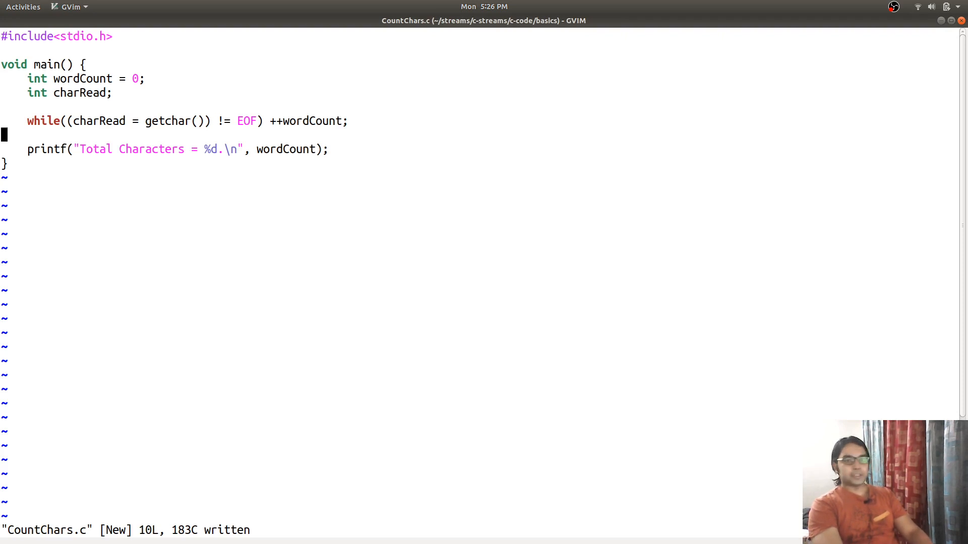
pyautogui.moveTo(266, 502)
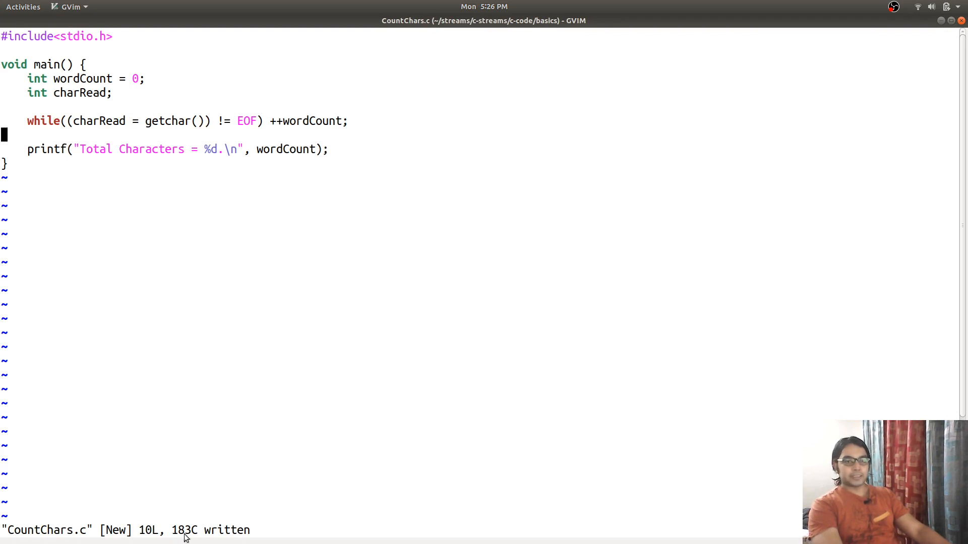
pyautogui.moveTo(259, 451)
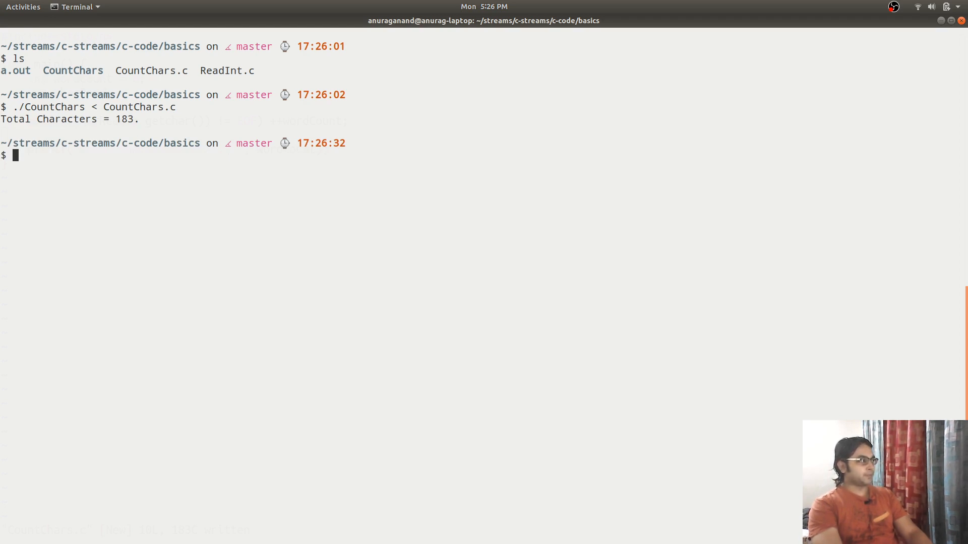
pyautogui.moveTo(260, 448)
pyautogui.write('.')
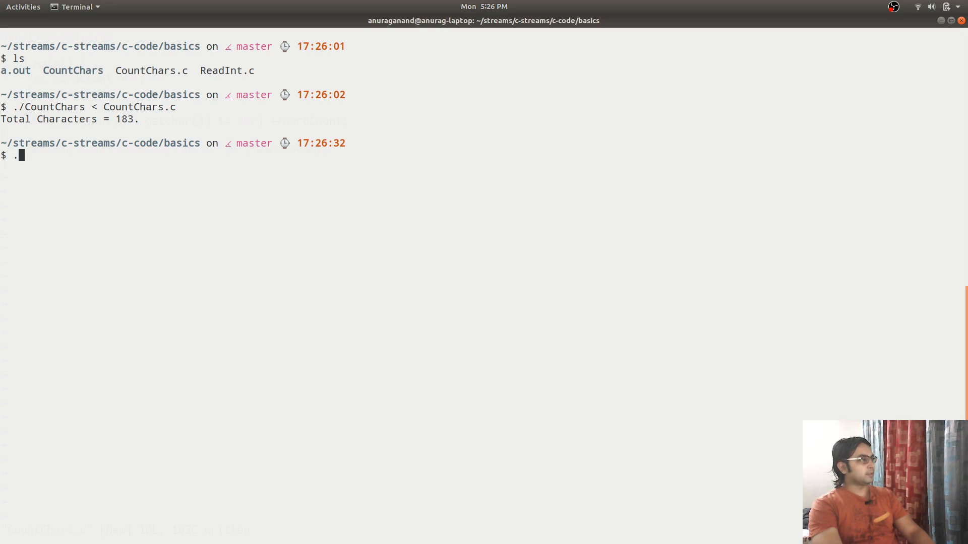
# Run CountChars on CountChars.c (183 characters) and begin ./CountChars < ReadInt.c
pyautogui.write('/CountChars')
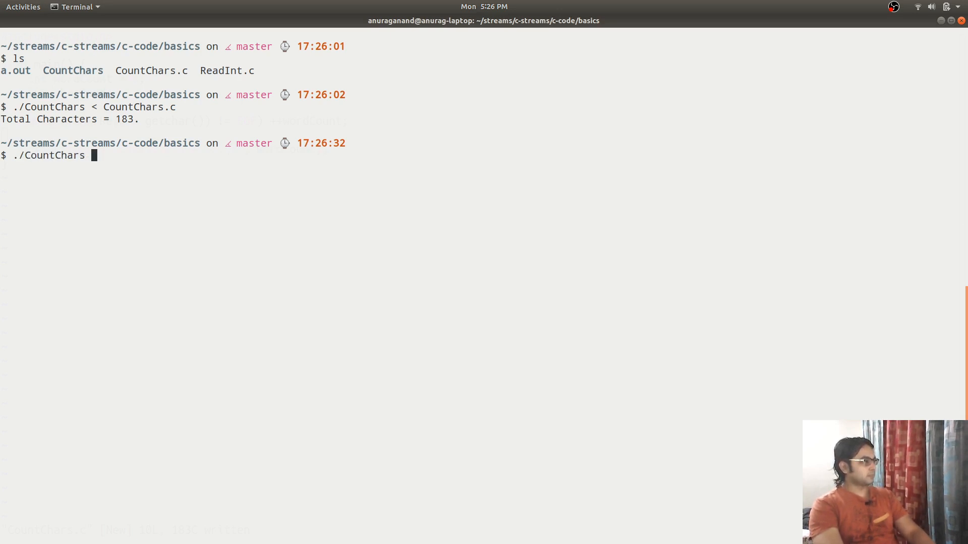
pyautogui.write('<')
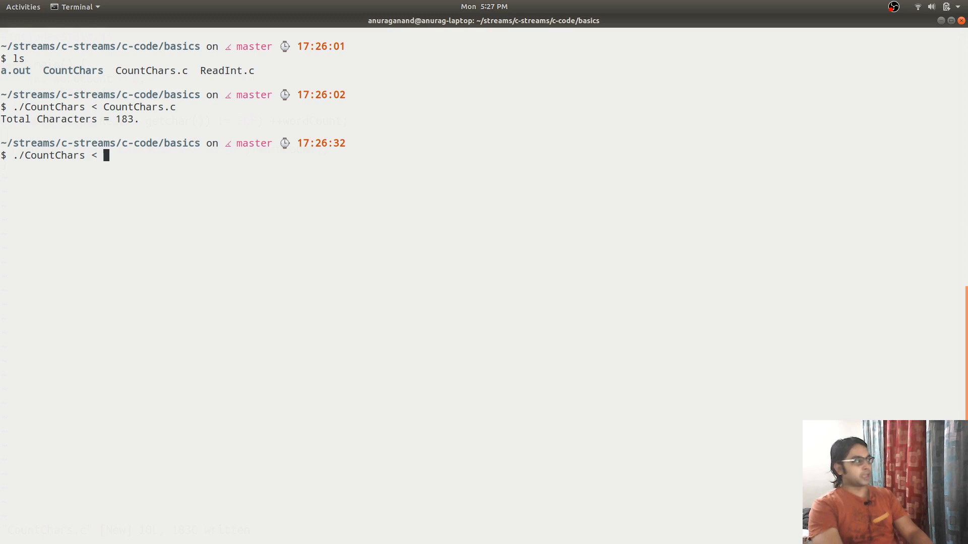
pyautogui.write('ReadInt.c')
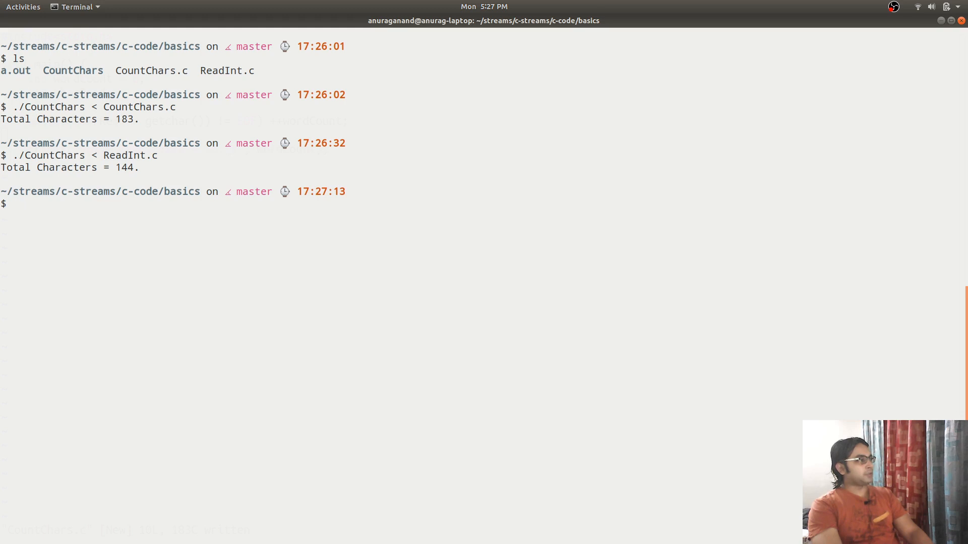
# Begin typing wc -m ReadInt.c to cross-check the 144-character count
pyautogui.write('wc -')
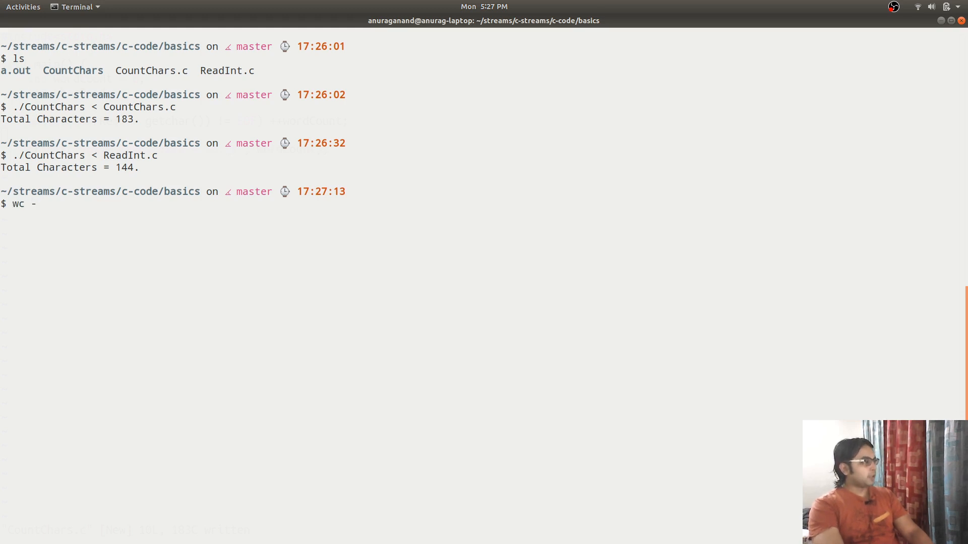
pyautogui.write('m')
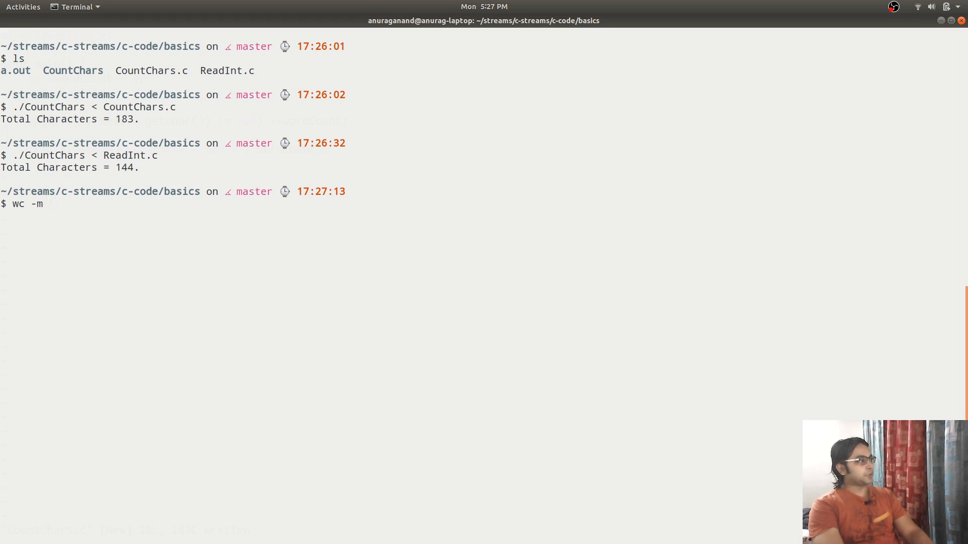
pyautogui.write('Read')
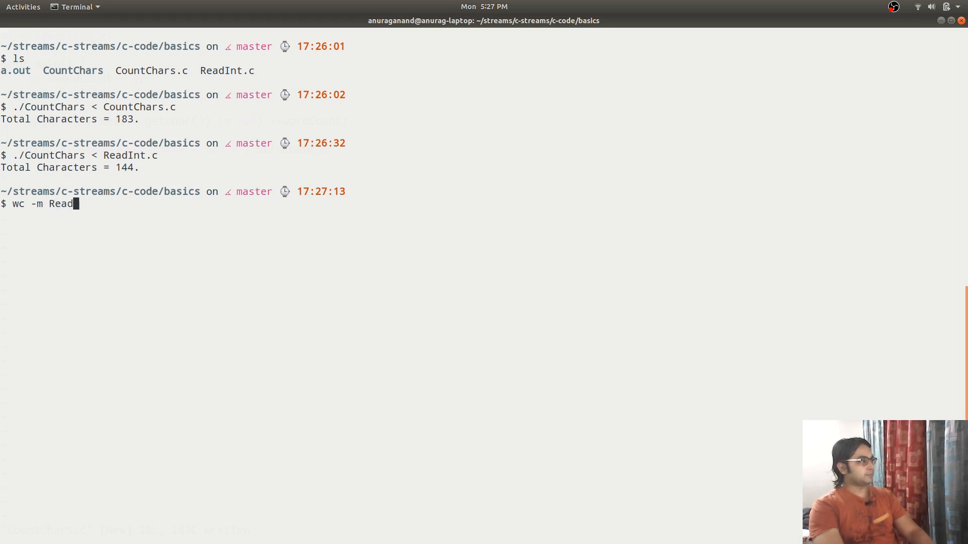